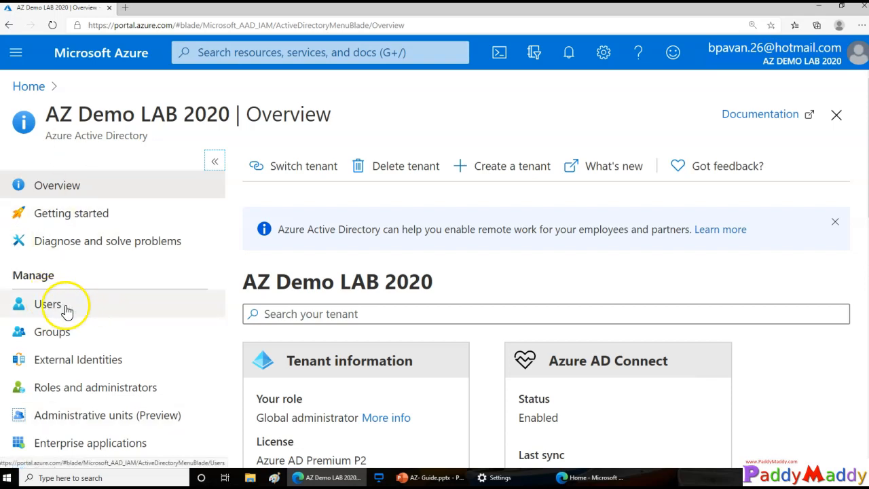
# Open the All users list for the AZ Demo LAB 2020 directory
pyautogui.click(48, 305)
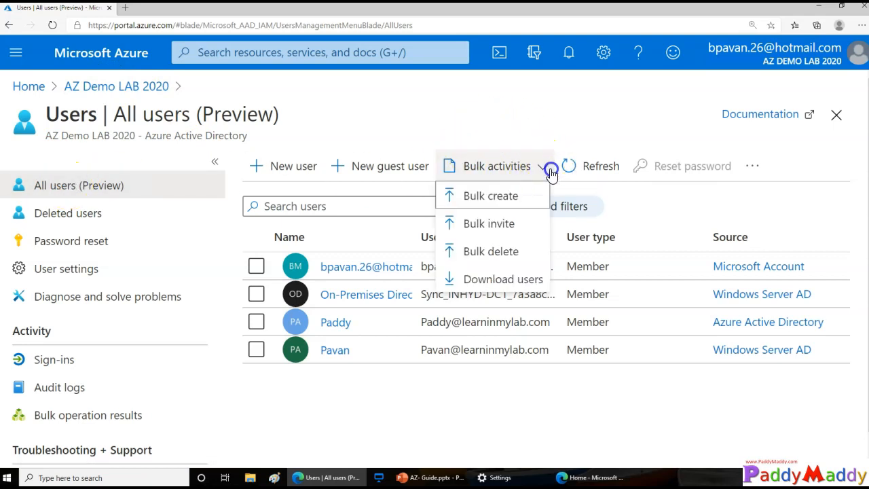
pyautogui.moveTo(466, 227)
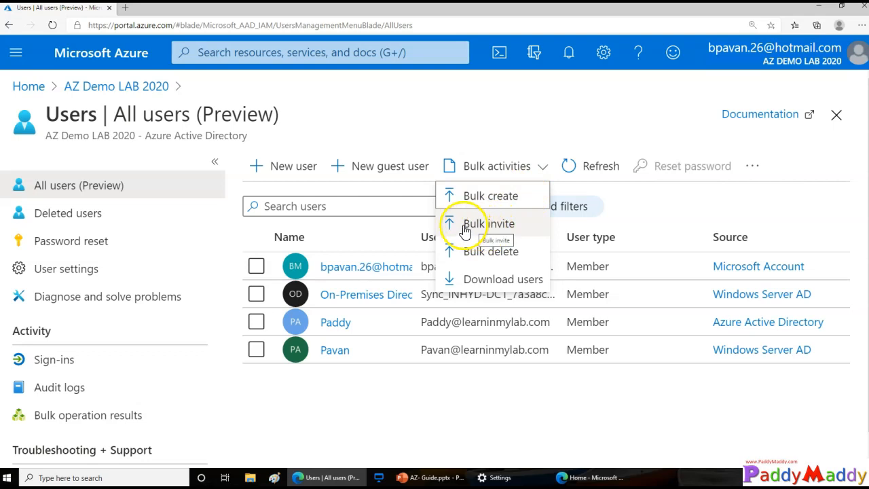
pyautogui.moveTo(492, 279)
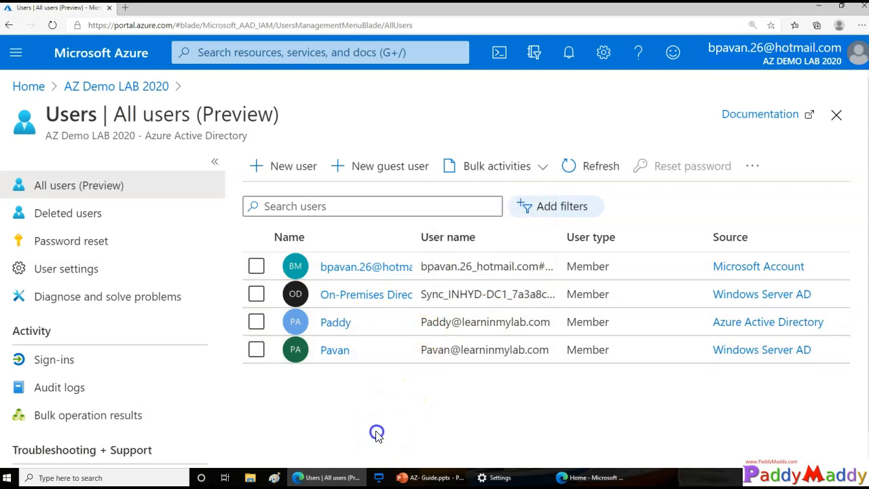
pyautogui.moveTo(545, 174)
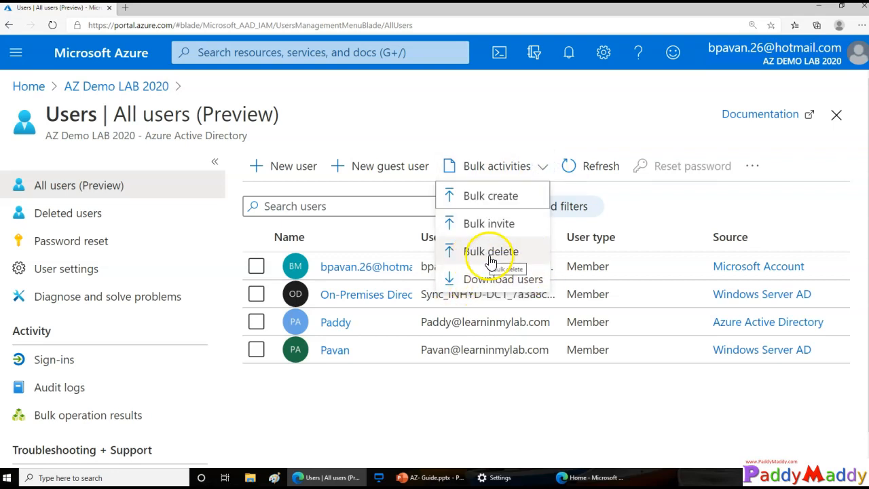
pyautogui.moveTo(478, 231)
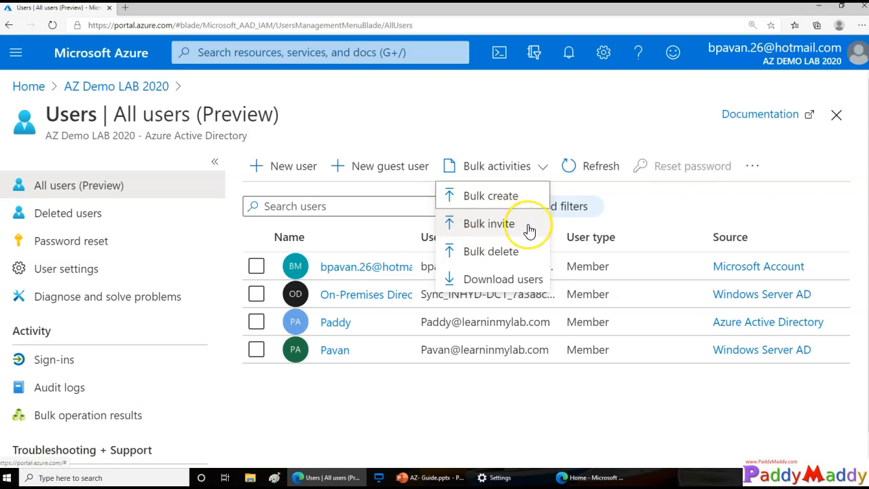
pyautogui.moveTo(529, 231)
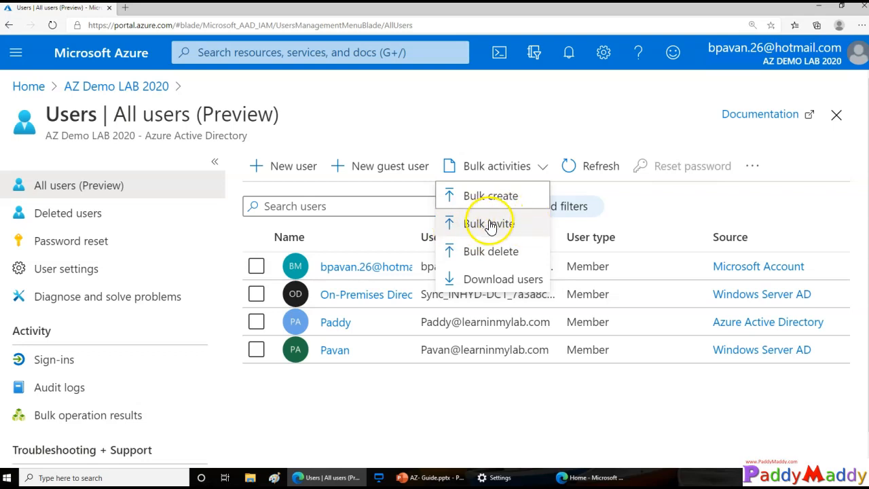
pyautogui.moveTo(515, 196)
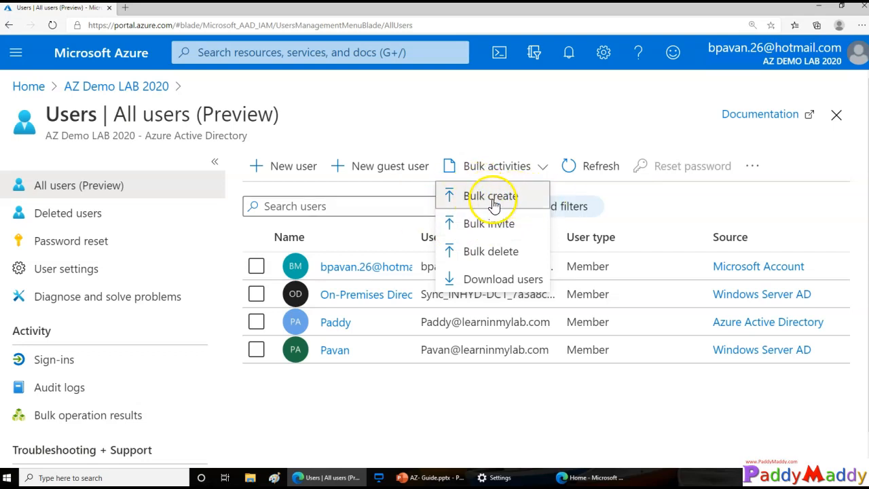
pyautogui.moveTo(492, 204)
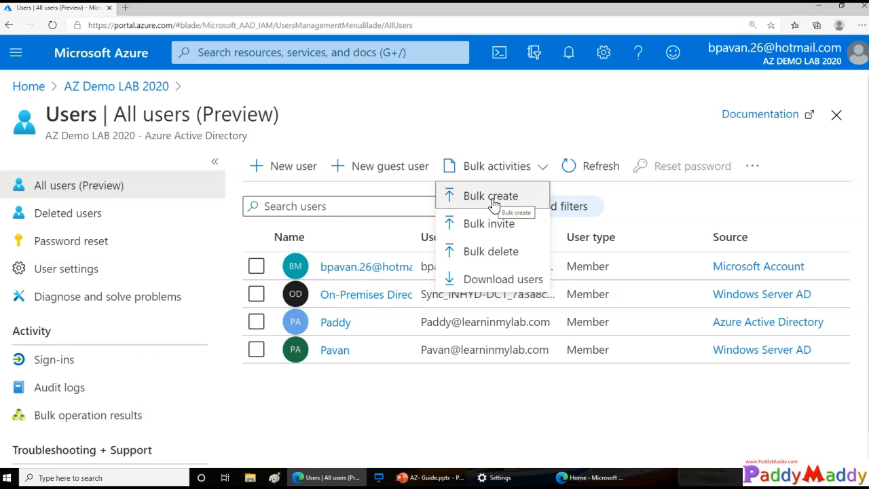
# Choose Bulk create and download the CSV user template
pyautogui.click(485, 196)
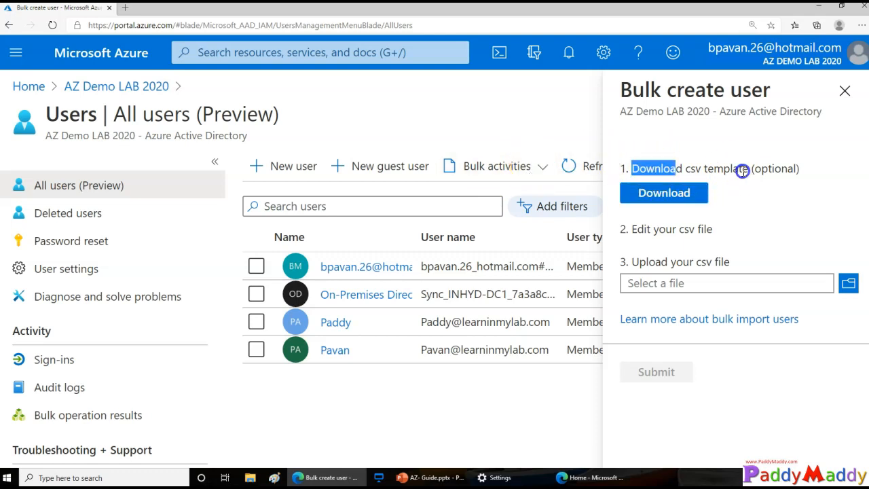
pyautogui.moveTo(818, 210)
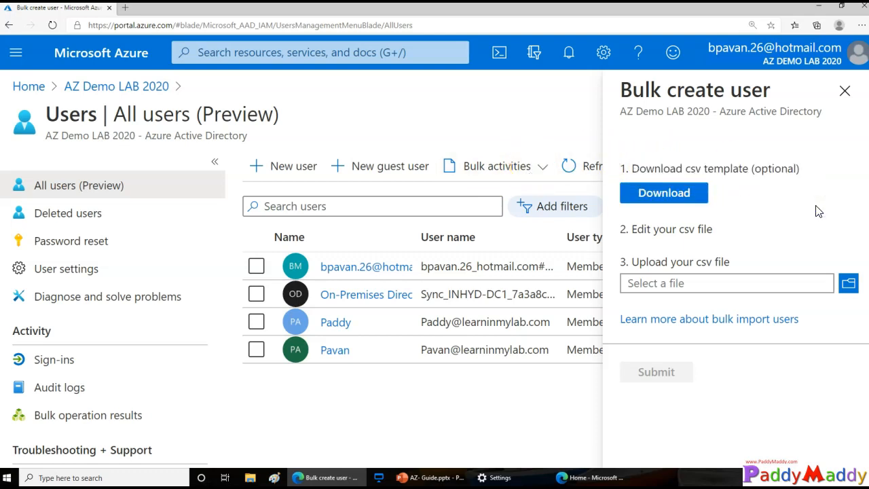
pyautogui.moveTo(748, 219)
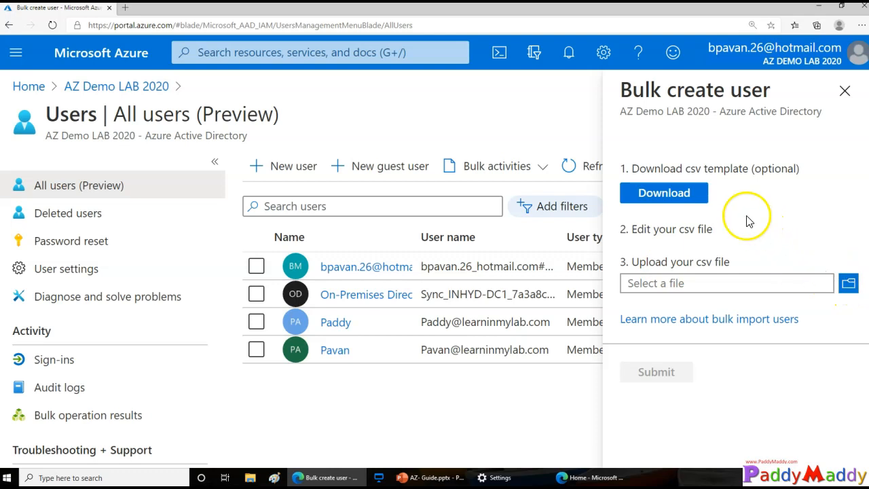
pyautogui.click(664, 193)
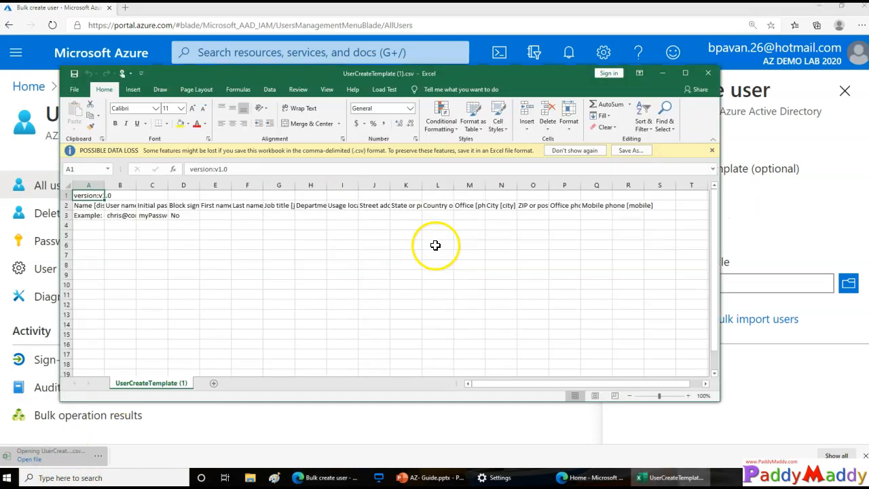
pyautogui.click(685, 73)
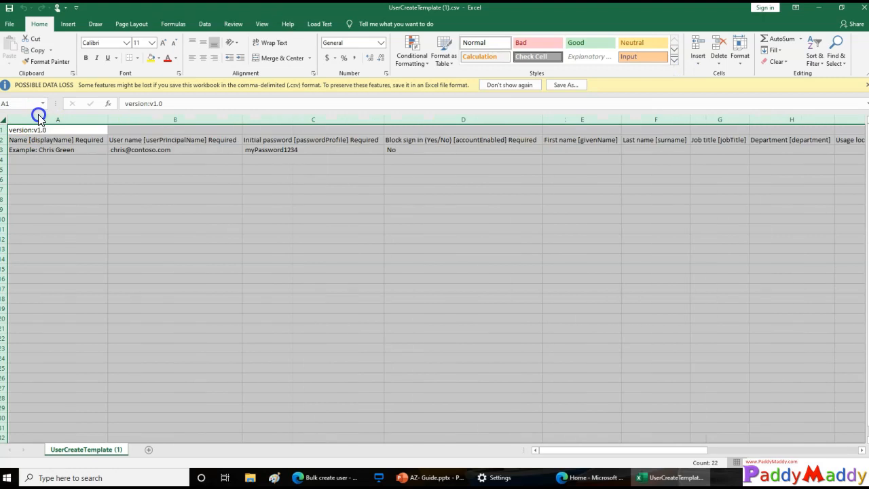
pyautogui.rightClick(57, 129)
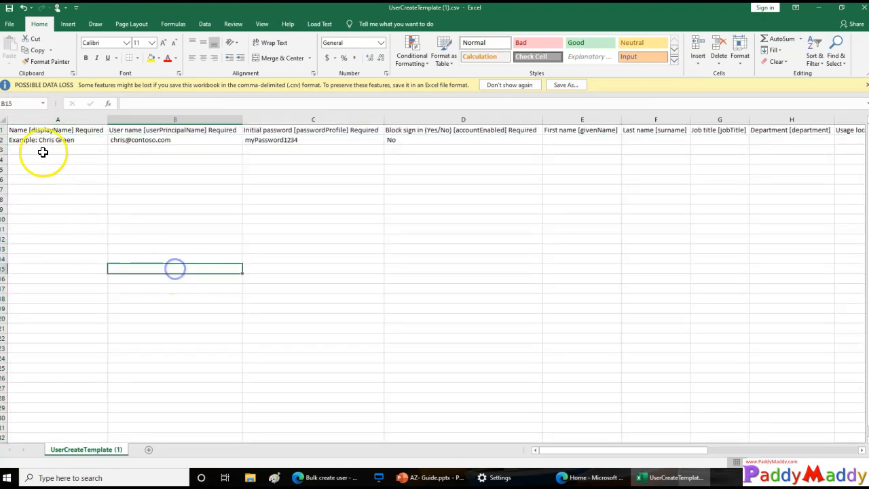
pyautogui.click(57, 130)
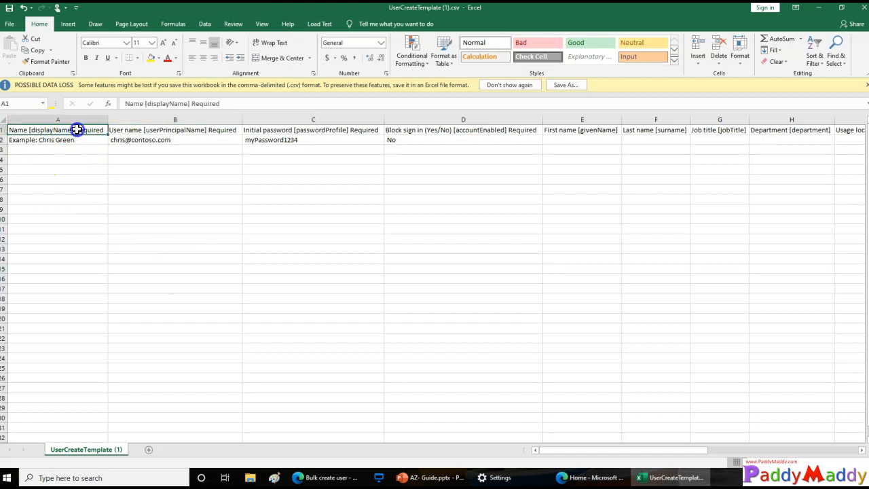
pyautogui.doubleClick(54, 140)
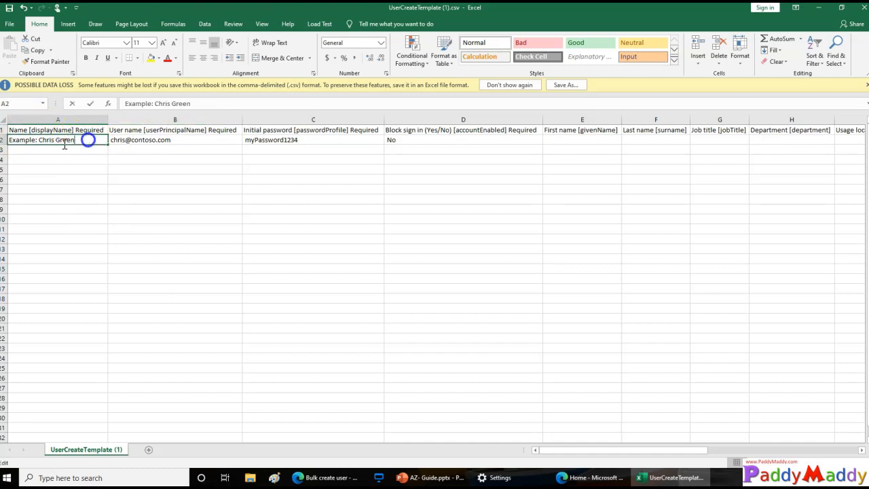
pyautogui.write('Chris Green')
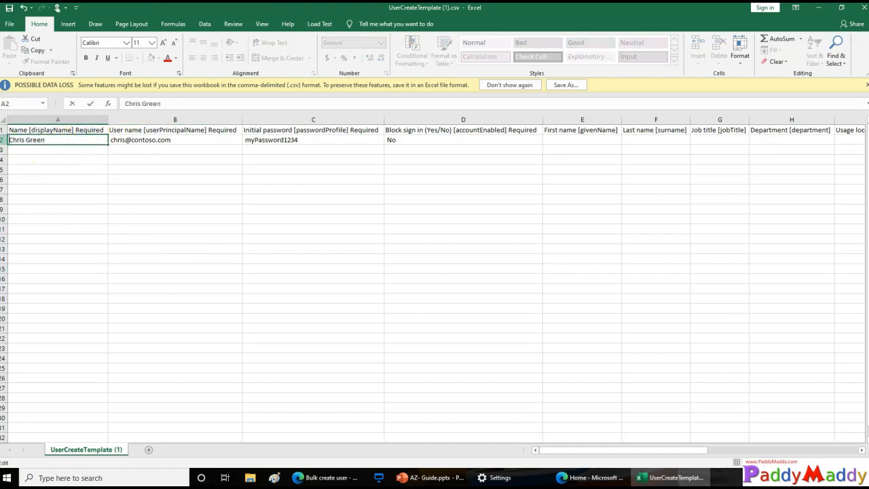
pyautogui.click(147, 139)
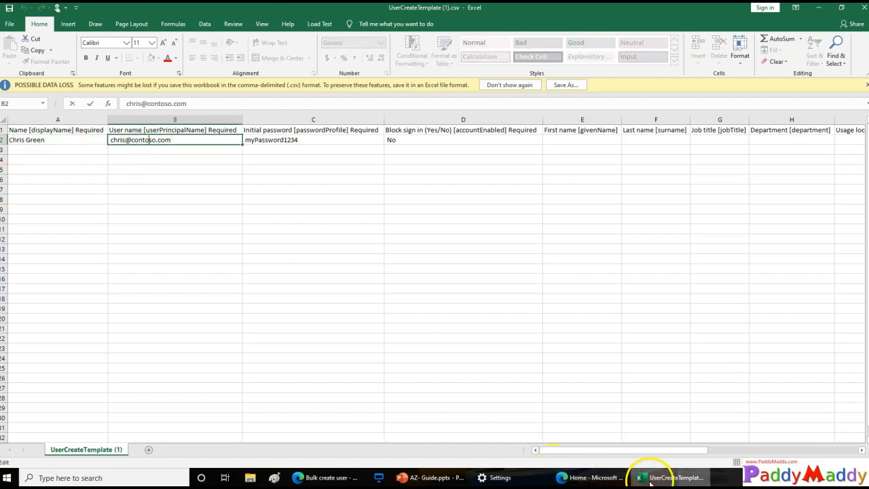
pyautogui.click(597, 477)
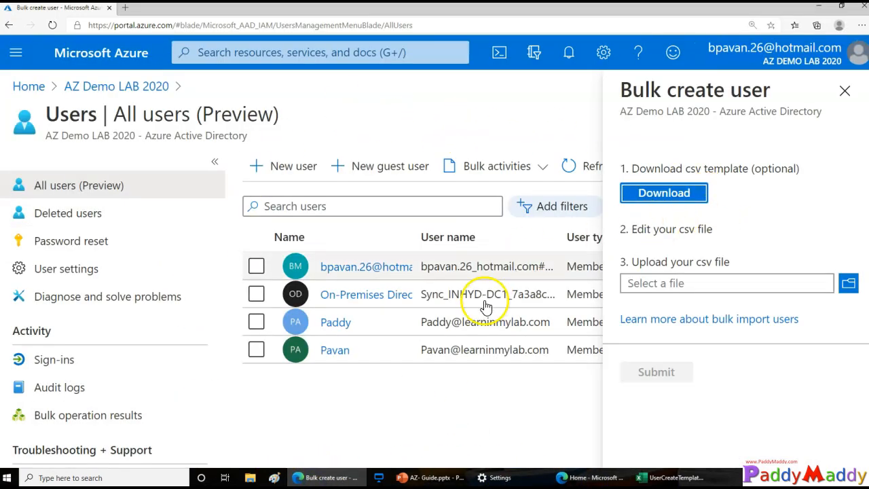
# Change Chris Green's user name domain from contoso.com to learninmylab.com
pyautogui.doubleClick(478, 350)
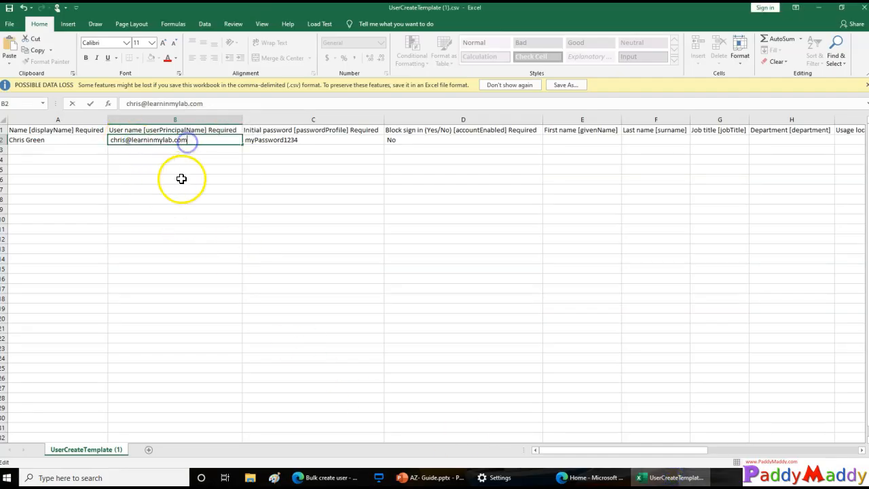
pyautogui.click(311, 139)
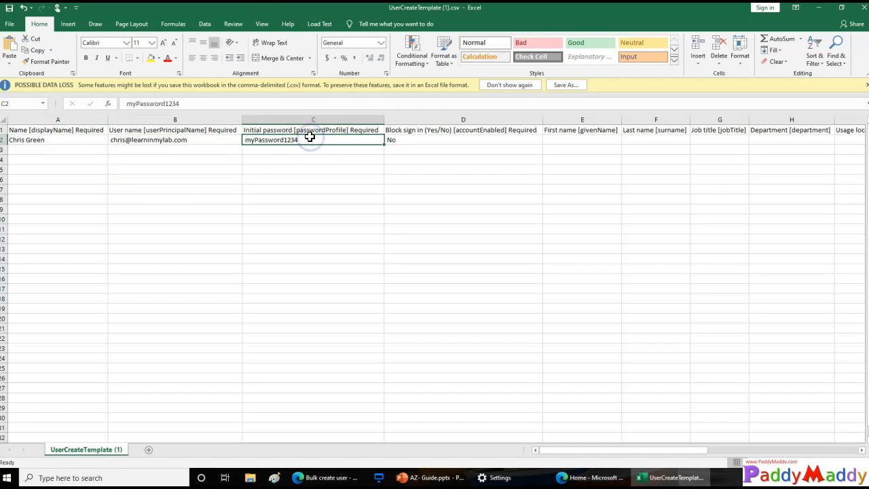
pyautogui.moveTo(404, 149)
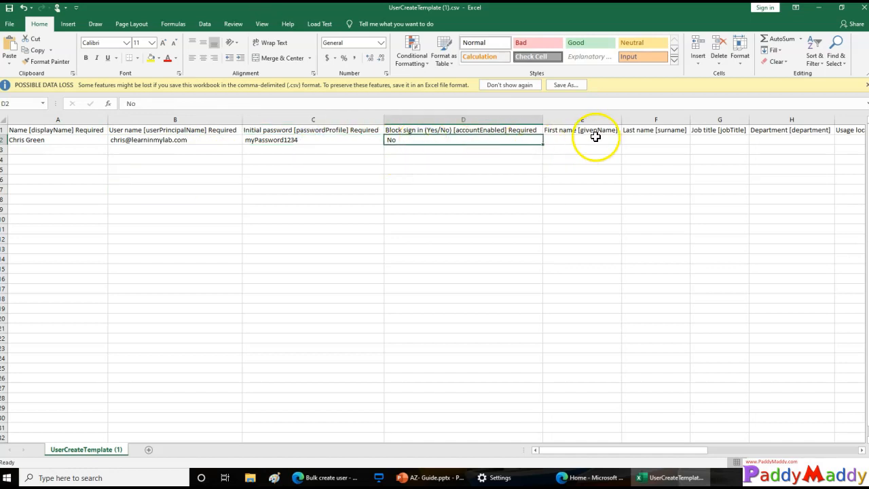
pyautogui.click(655, 130)
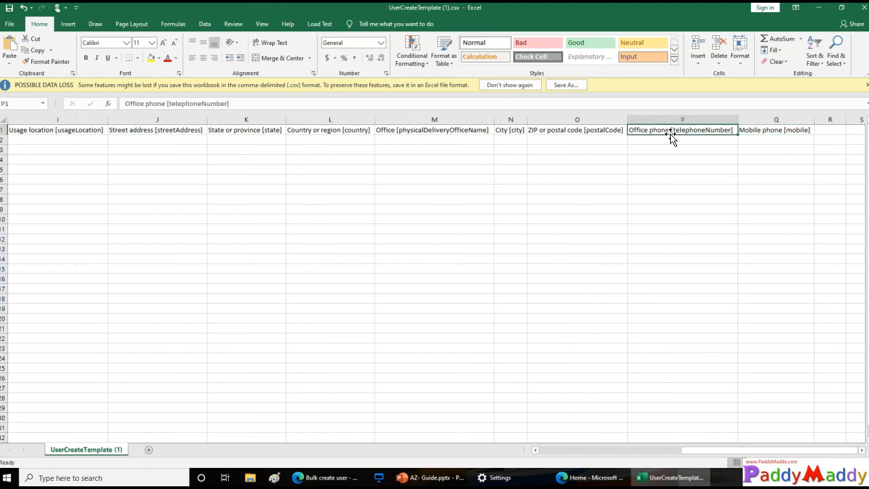
pyautogui.hscroll(-3)
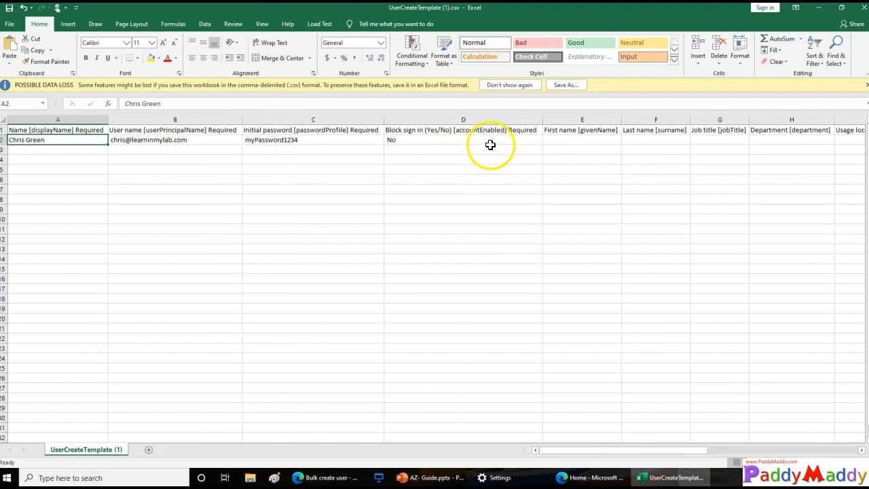
pyautogui.click(463, 130)
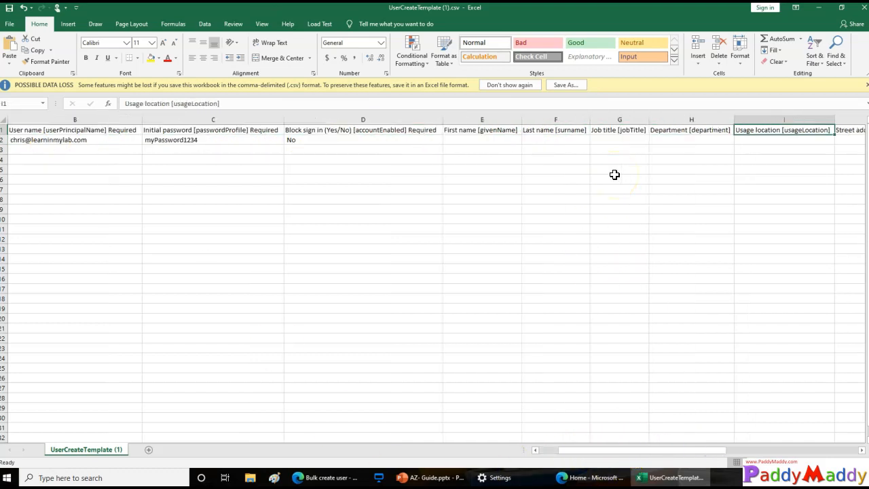
pyautogui.click(784, 140)
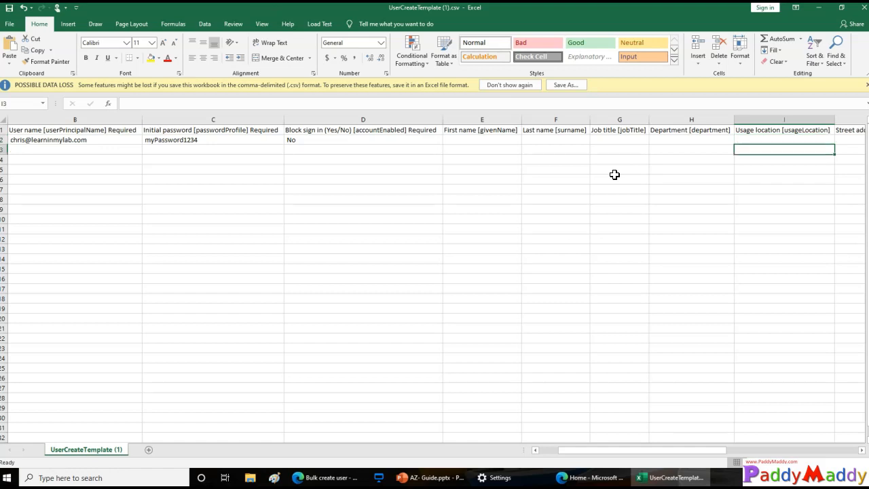
pyautogui.hscroll(3)
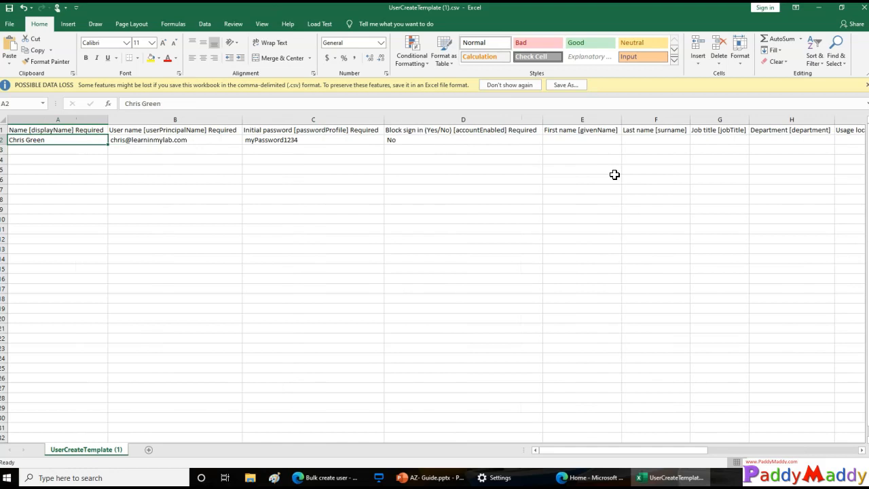
# Switch to Bulk_user_creation_sample.csv and review its version line and column headers
pyautogui.click(645, 477)
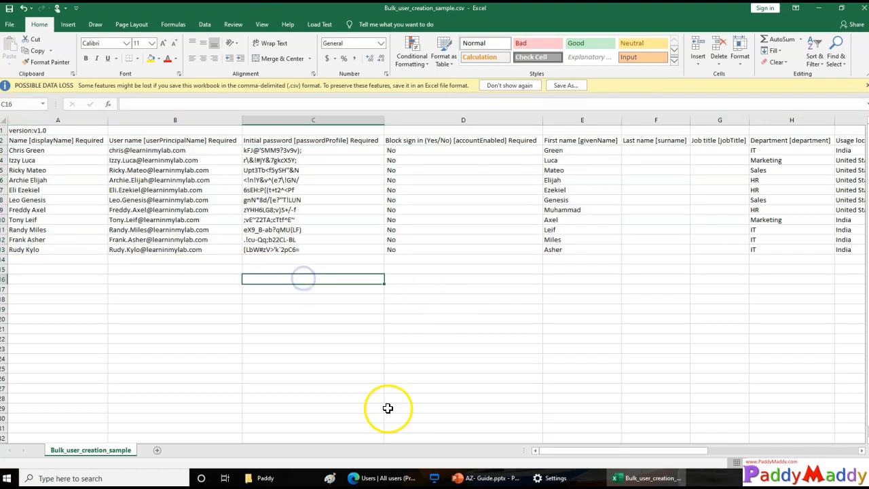
pyautogui.moveTo(255, 337)
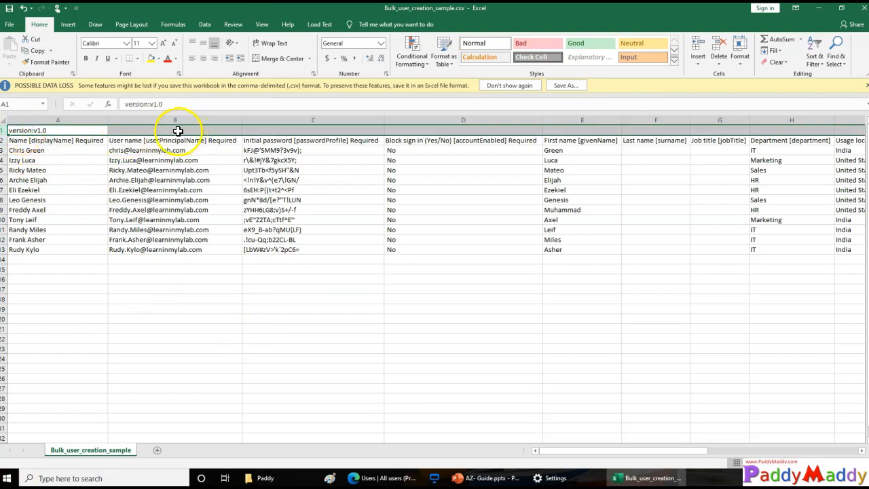
pyautogui.click(48, 141)
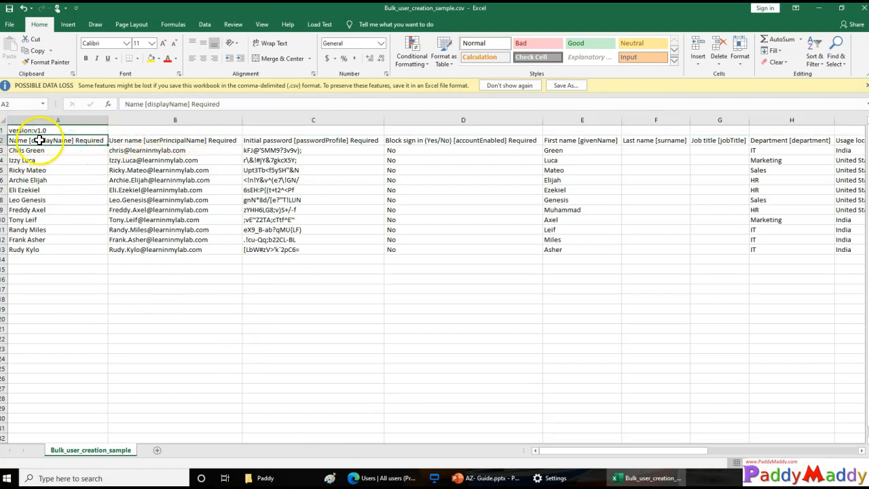
pyautogui.click(165, 141)
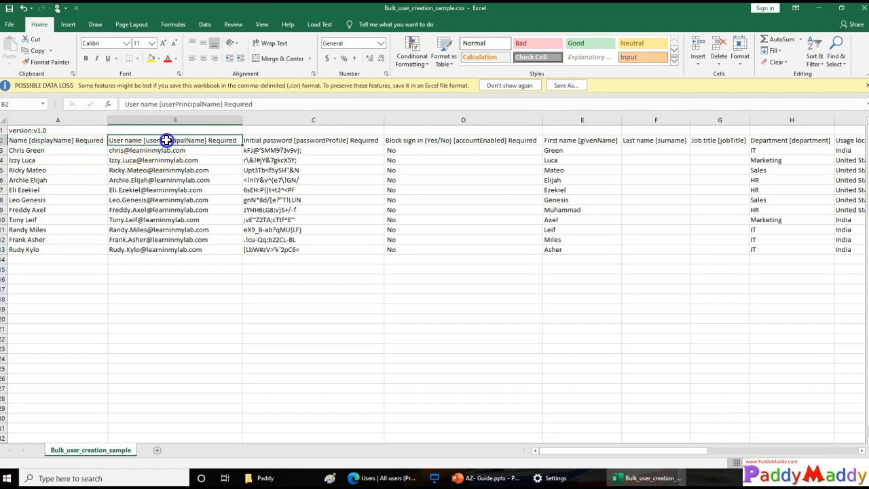
pyautogui.click(463, 140)
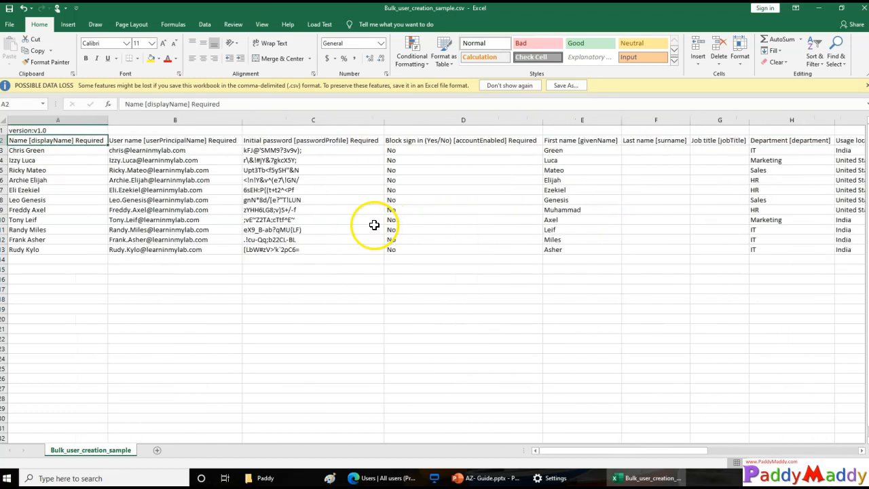
pyautogui.moveTo(863, 10)
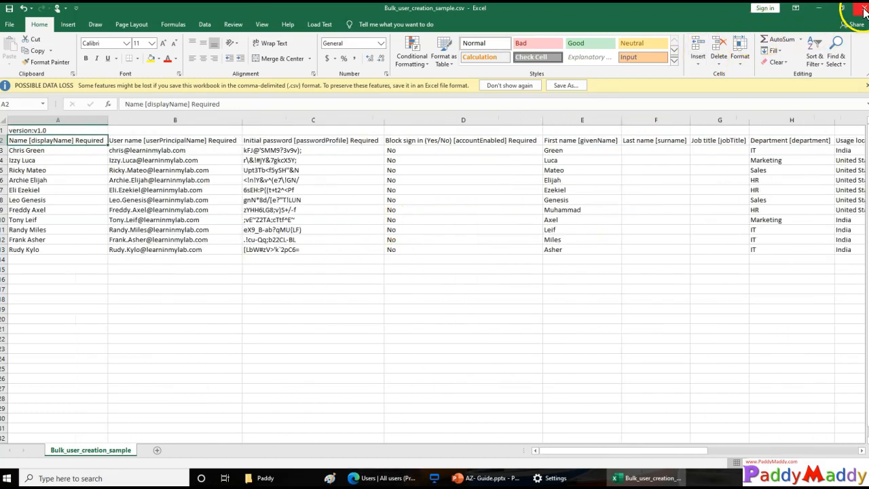
# Close Excel, saving Bulk_user_creation_sample.csv in CSV UTF-8 format
pyautogui.click(855, 9)
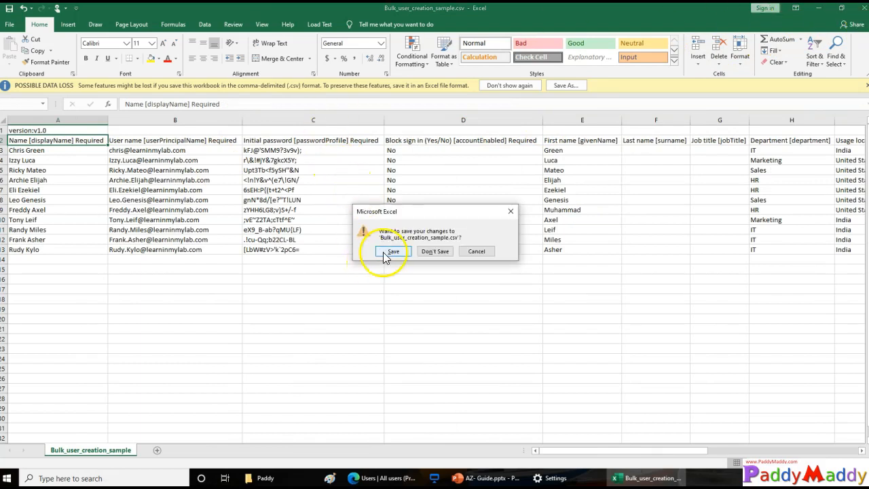
pyautogui.click(393, 251)
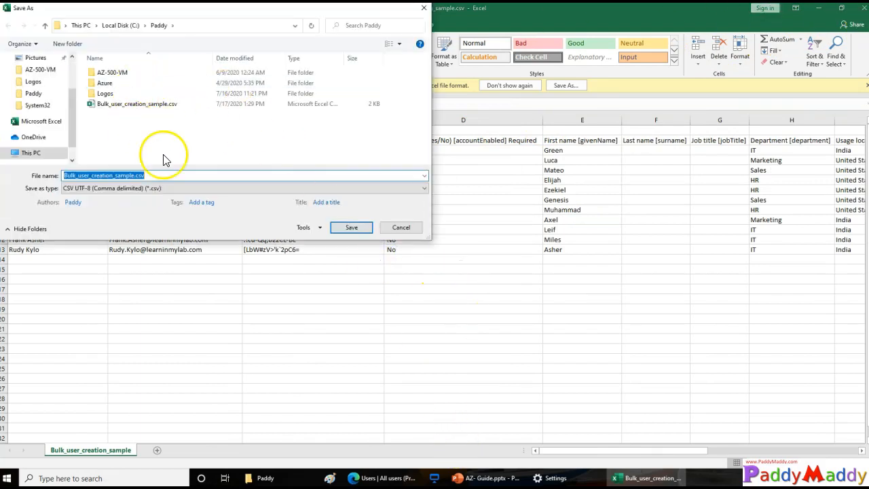
pyautogui.click(351, 227)
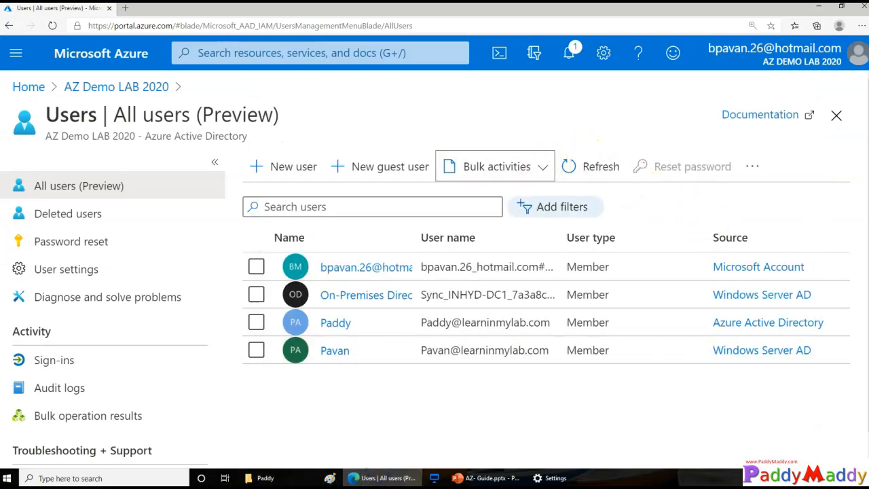
# Upload Bulk_user_creation_sample.csv in the Bulk create pane and confirm the success message
pyautogui.click(496, 167)
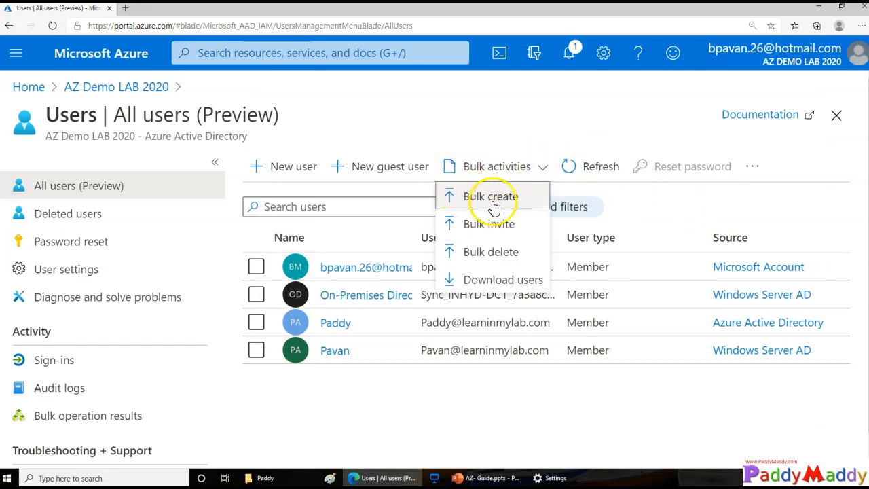
pyautogui.click(489, 196)
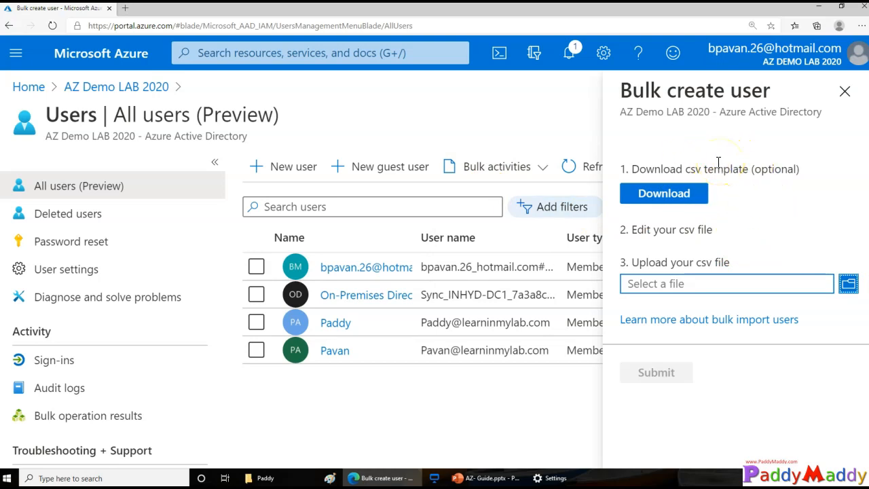
pyautogui.click(849, 284)
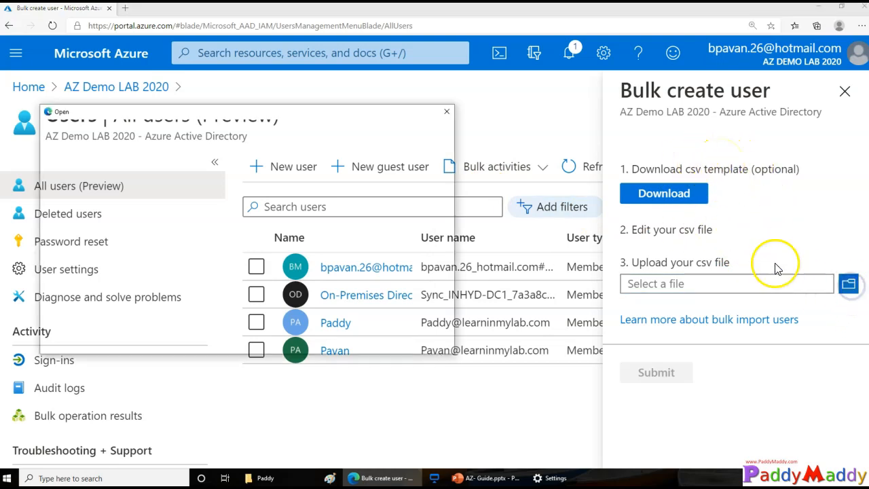
pyautogui.click(849, 284)
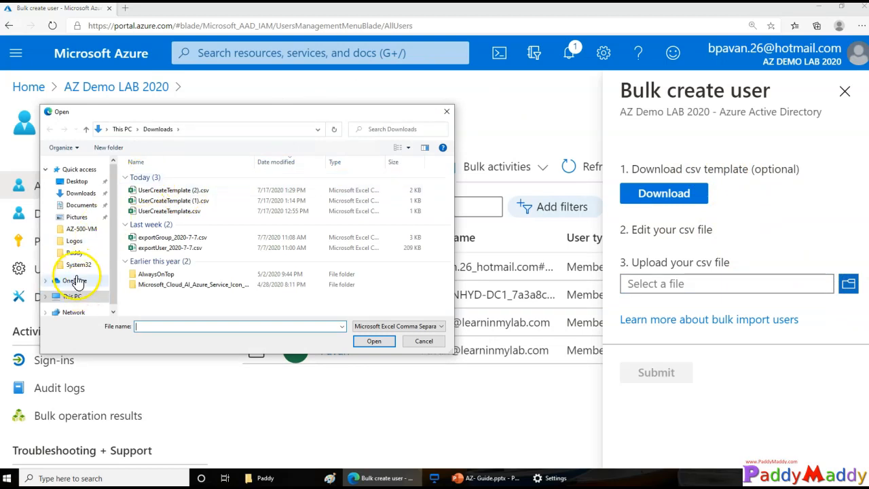
pyautogui.click(73, 252)
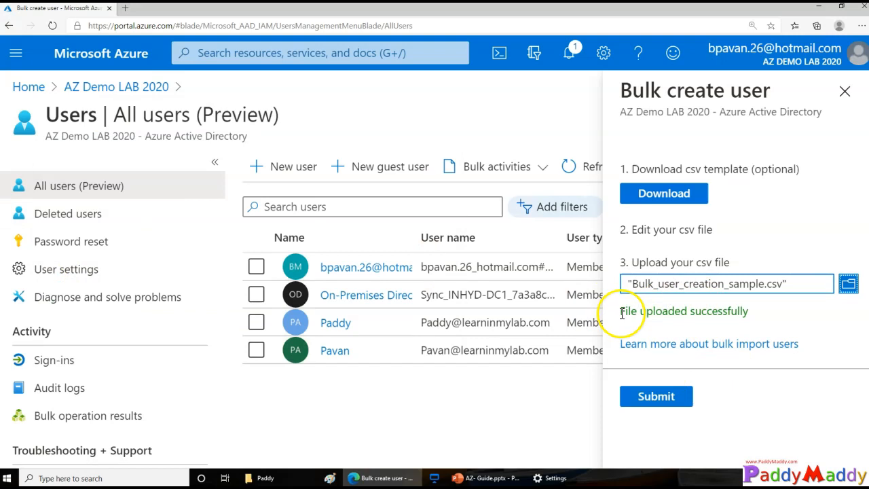
pyautogui.tripleClick(686, 311)
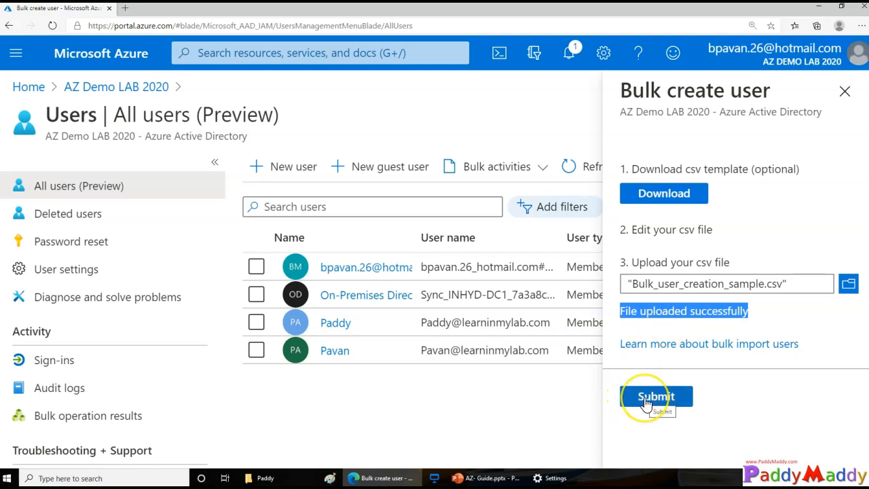
# Submit the bulk create job and confirm its success in Notifications
pyautogui.click(657, 396)
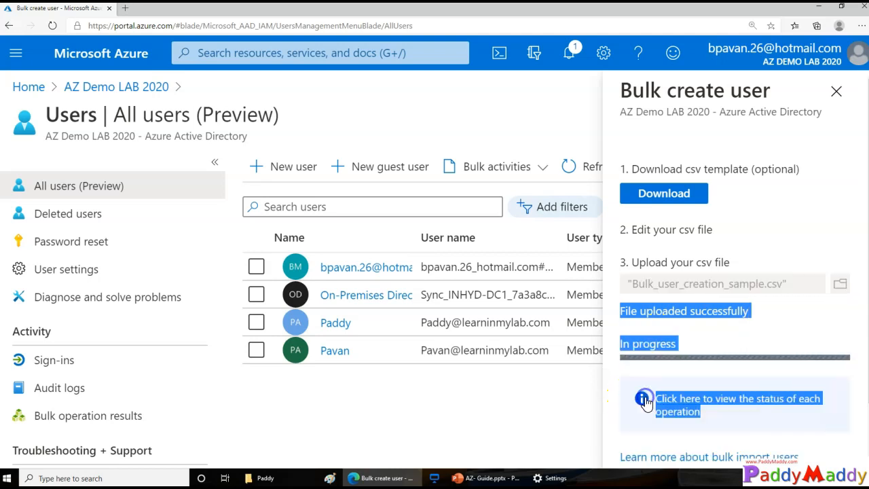
pyautogui.scroll(-3)
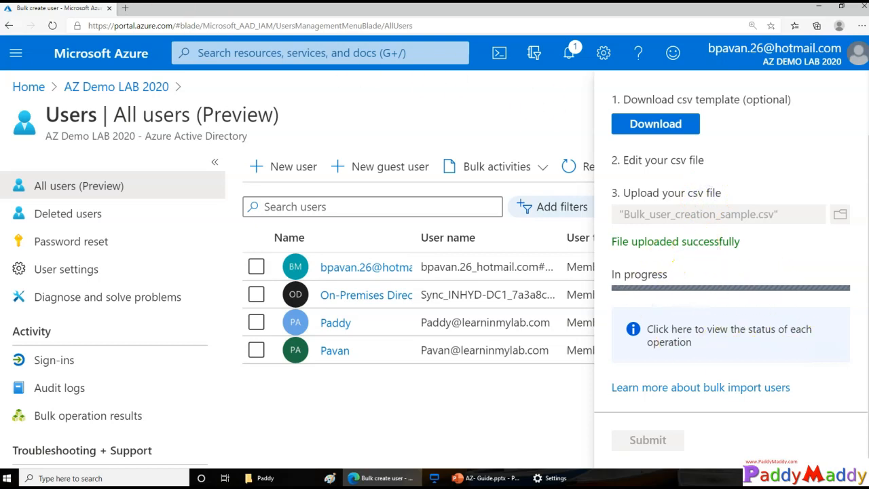
pyautogui.click(569, 53)
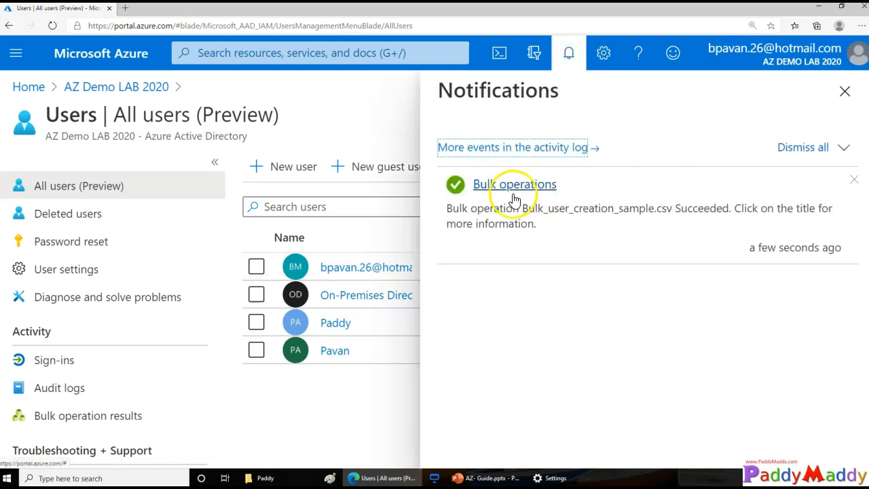
pyautogui.click(515, 184)
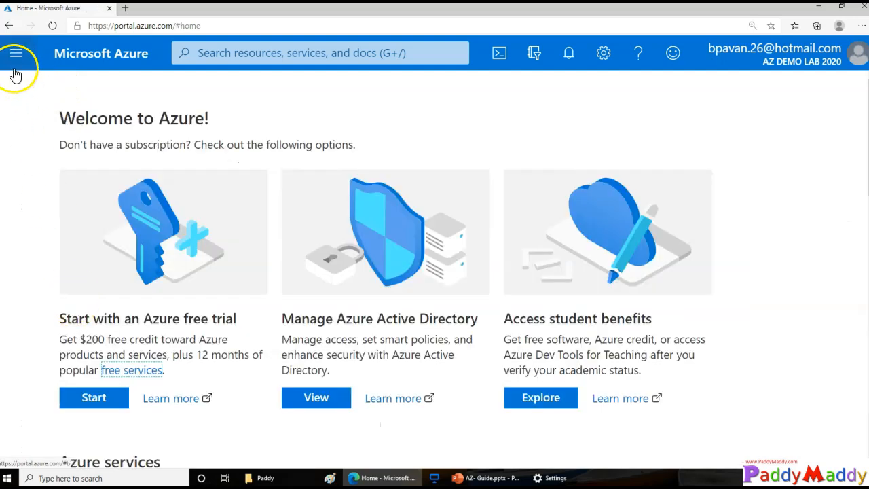
pyautogui.click(315, 398)
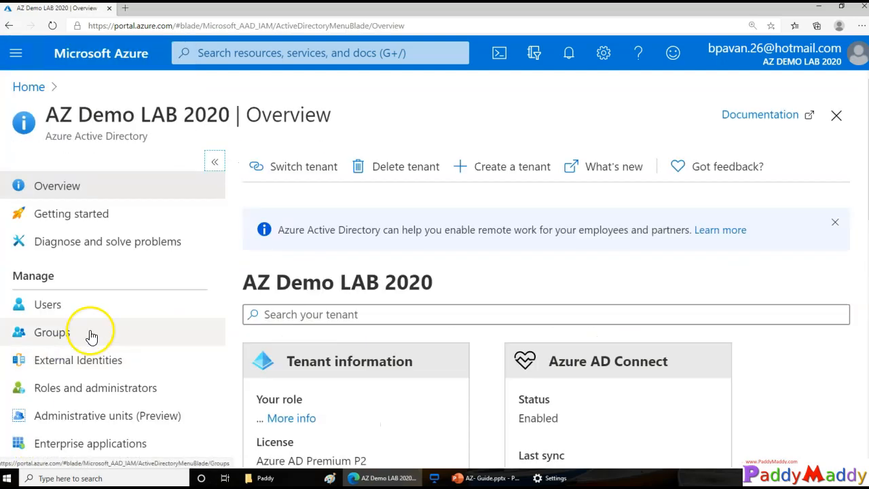
pyautogui.click(47, 304)
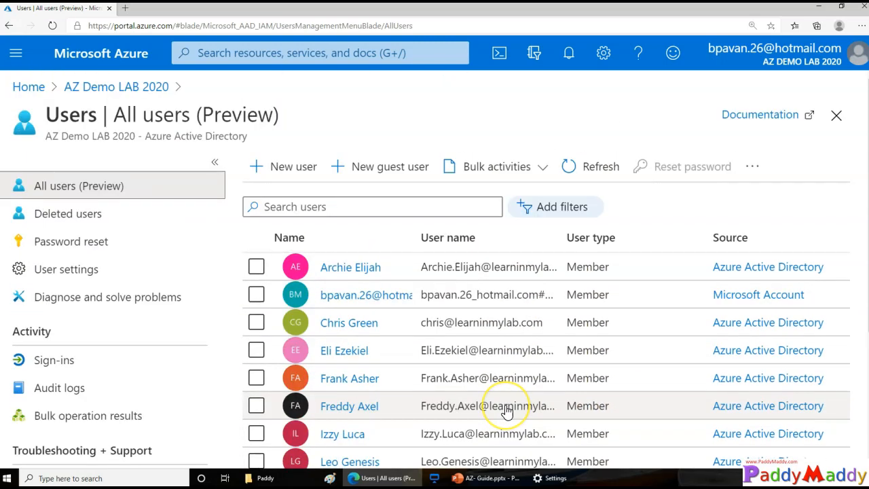
pyautogui.moveTo(506, 408)
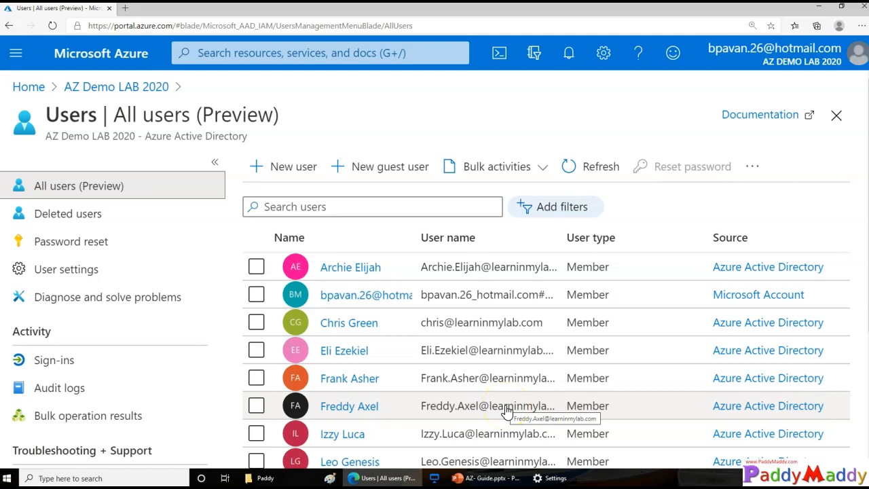
pyautogui.scroll(-3)
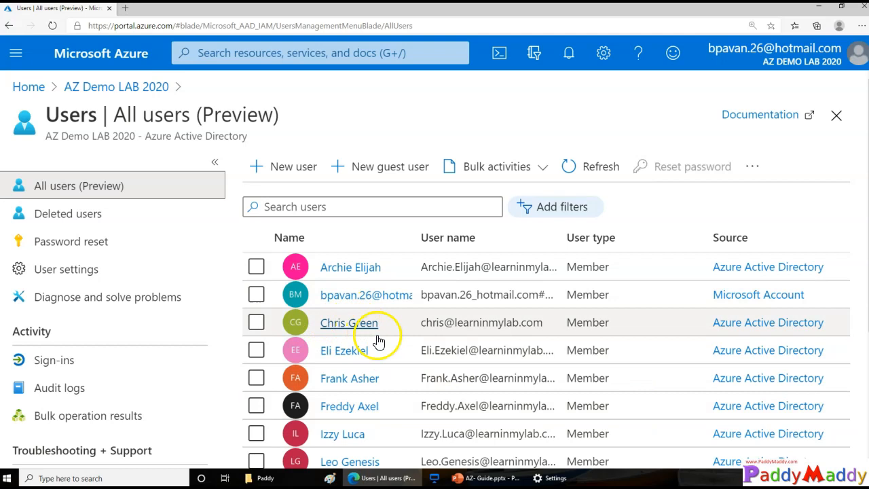
pyautogui.click(343, 350)
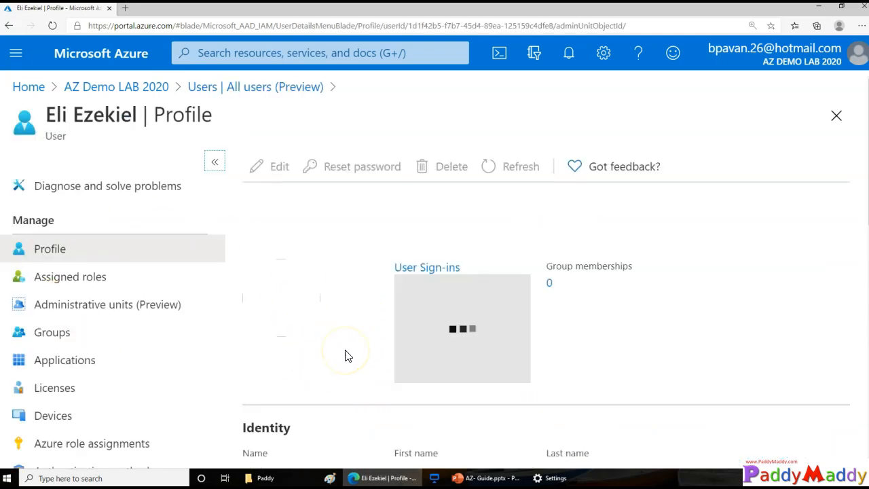
pyautogui.scroll(-3)
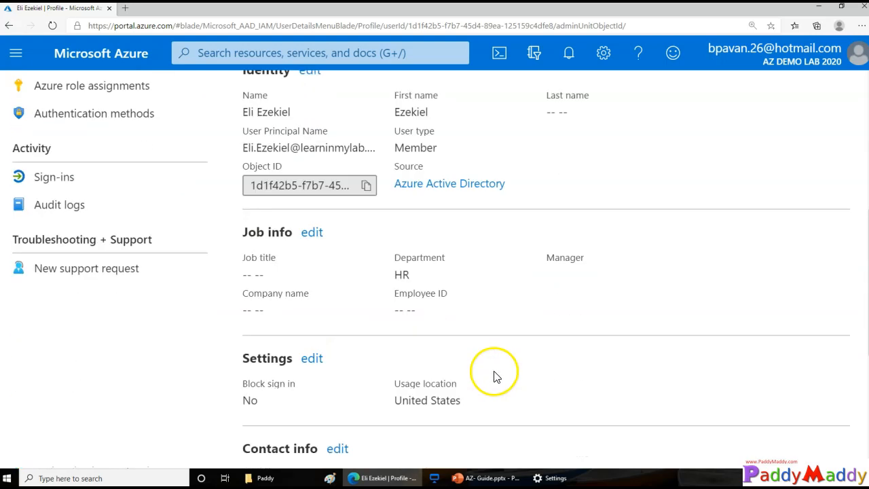
pyautogui.scroll(-3)
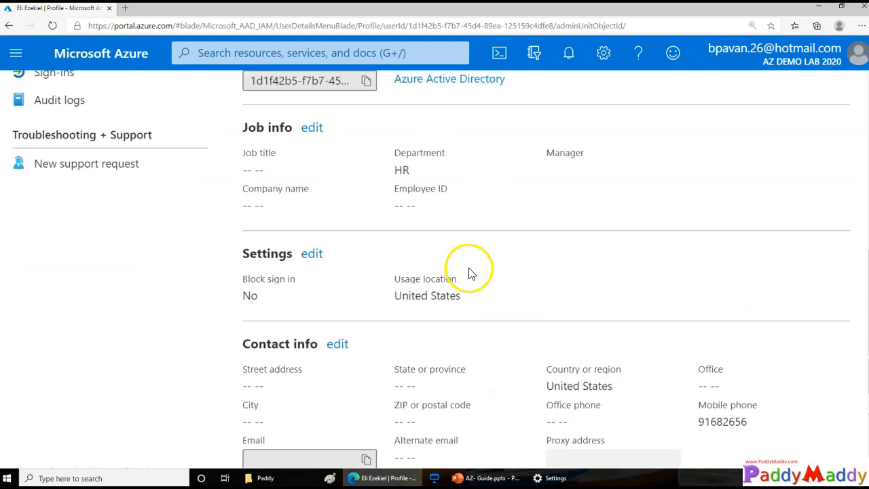